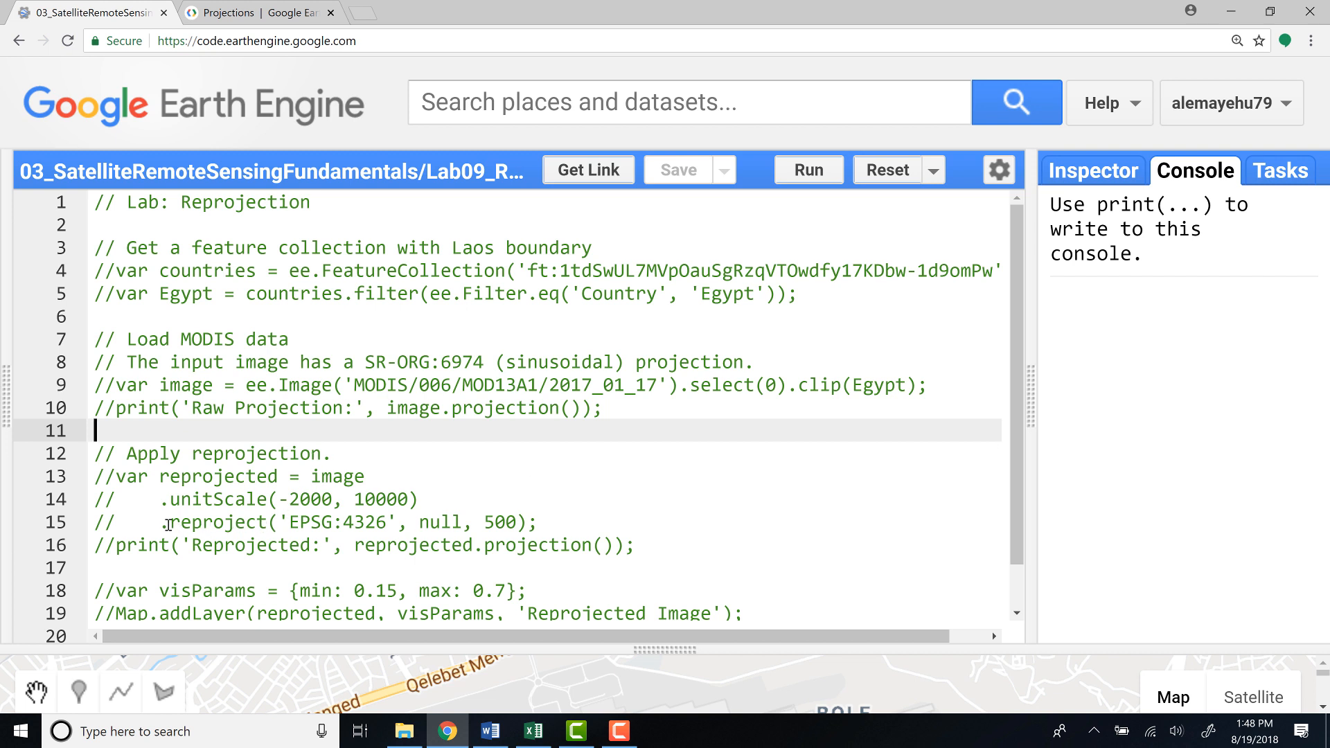
Uncomment the country collection, Egypt filter and clipped MODIS image lines.
double_click(203, 522)
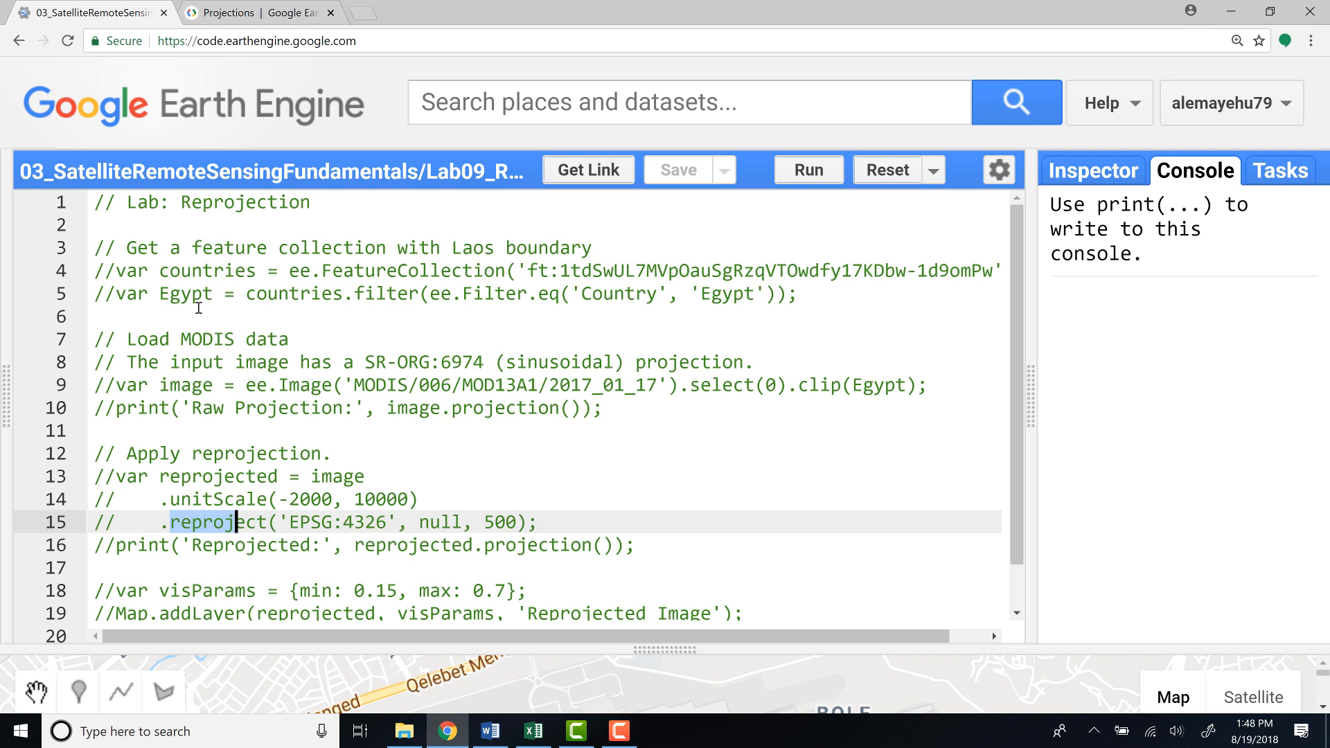
left_click(127, 272)
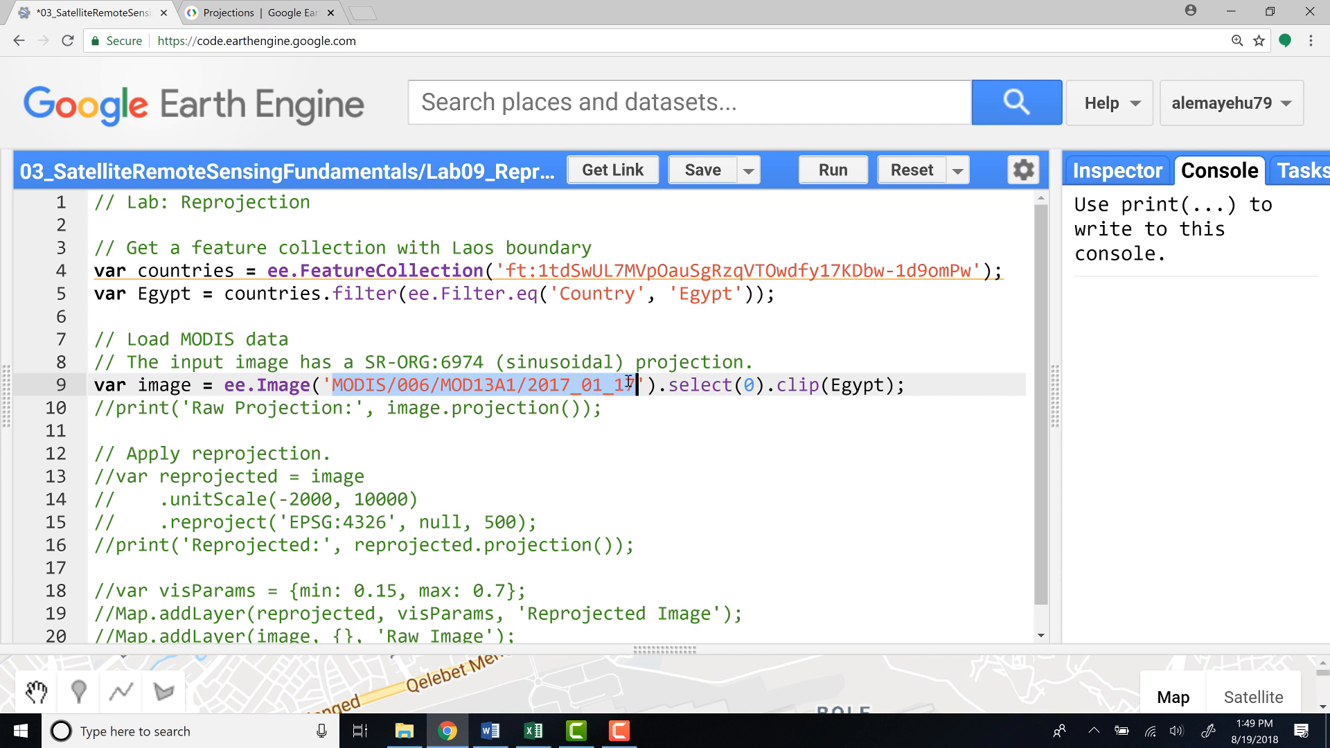
Retype the final 7 so the image date reads 2017_01_17.
type("7")
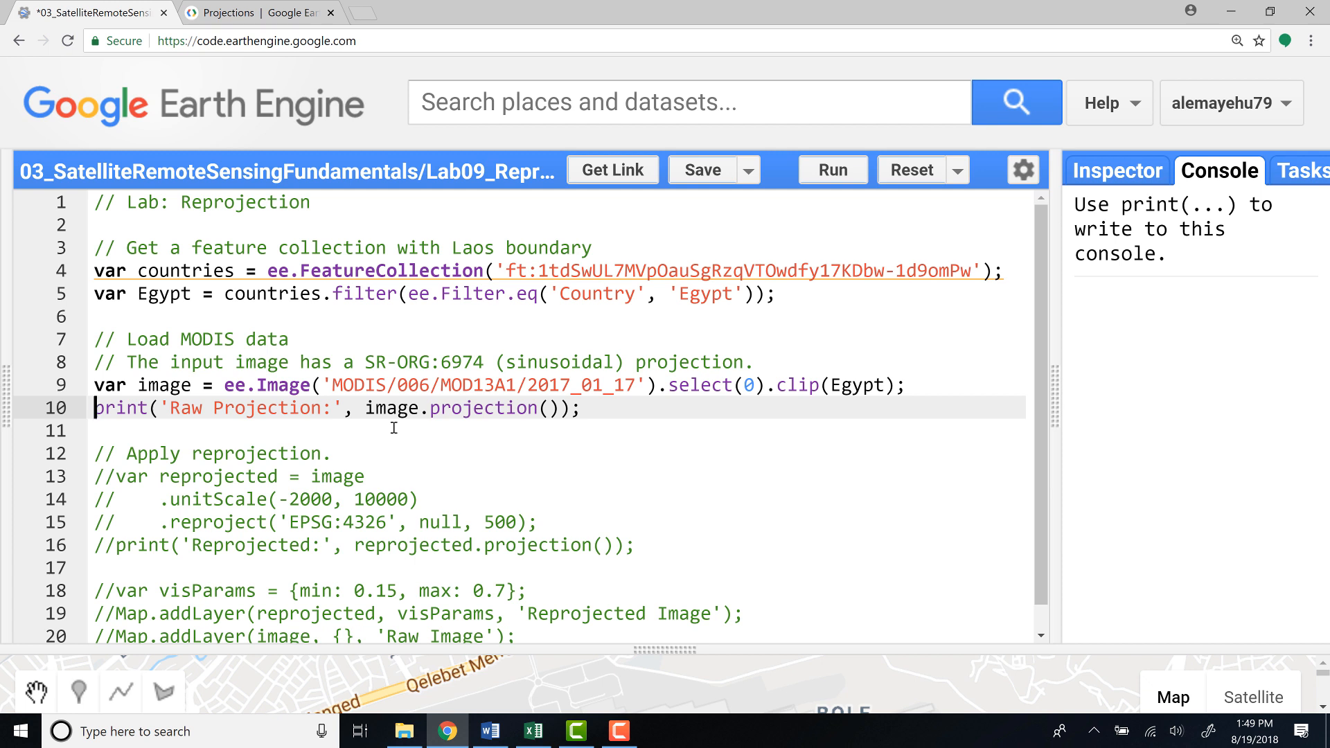
mouse_move(239, 406)
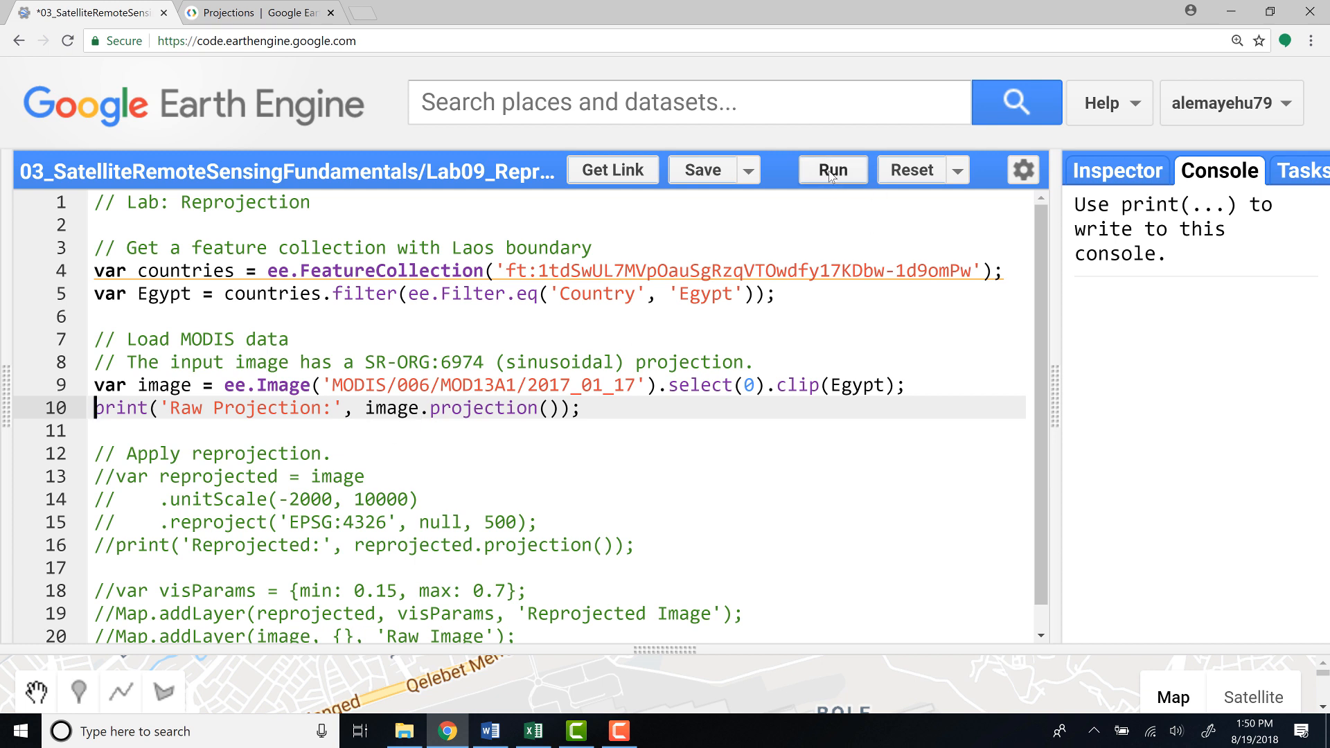
Run the script and reveal the raw MODIS projection's crs SR-ORG:6974 in the Console.
left_click(833, 169)
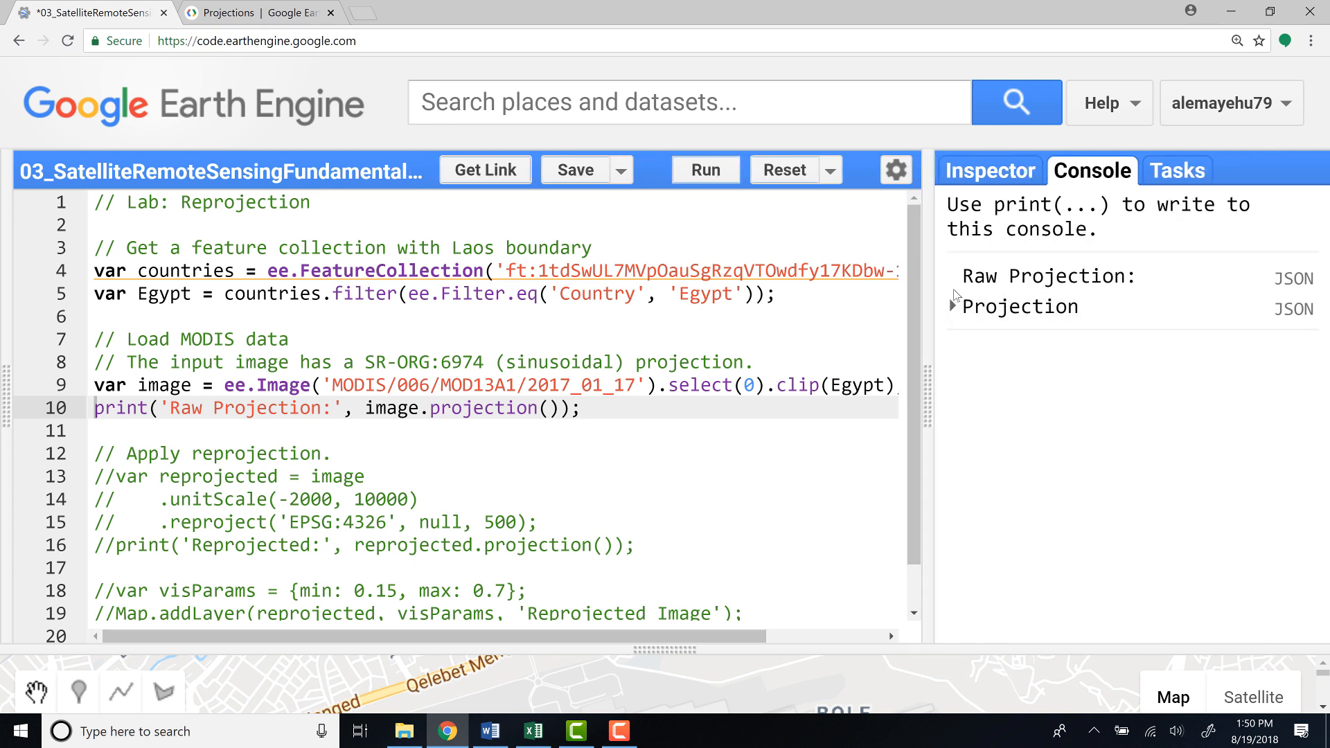
left_click(953, 306)
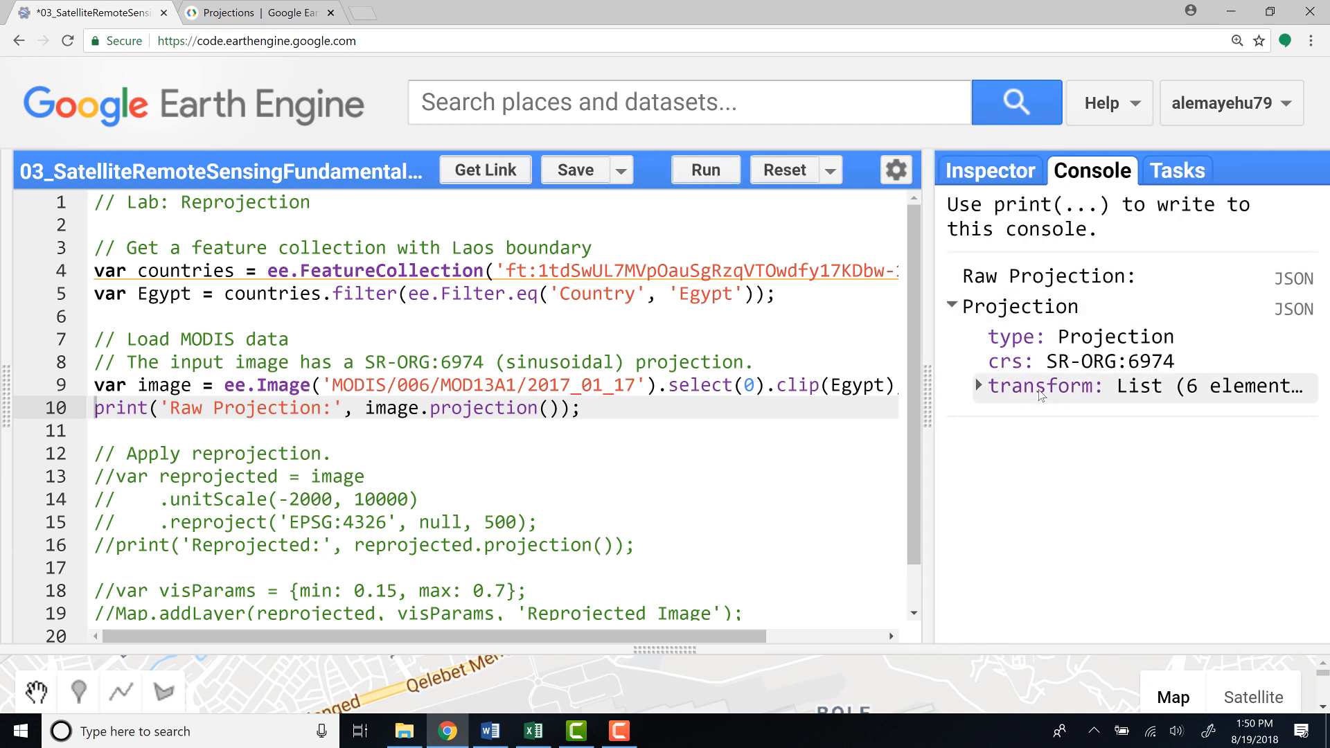
double_click(1056, 362)
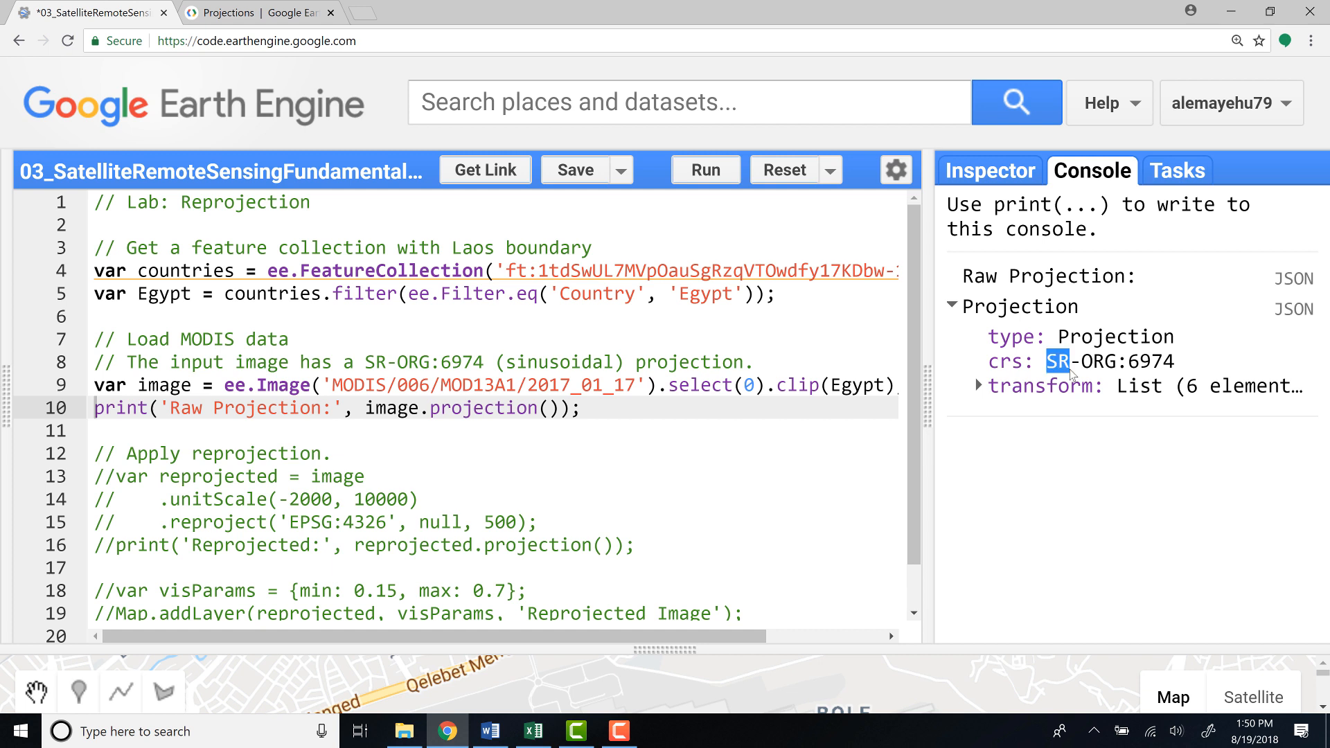
mouse_move(1081, 375)
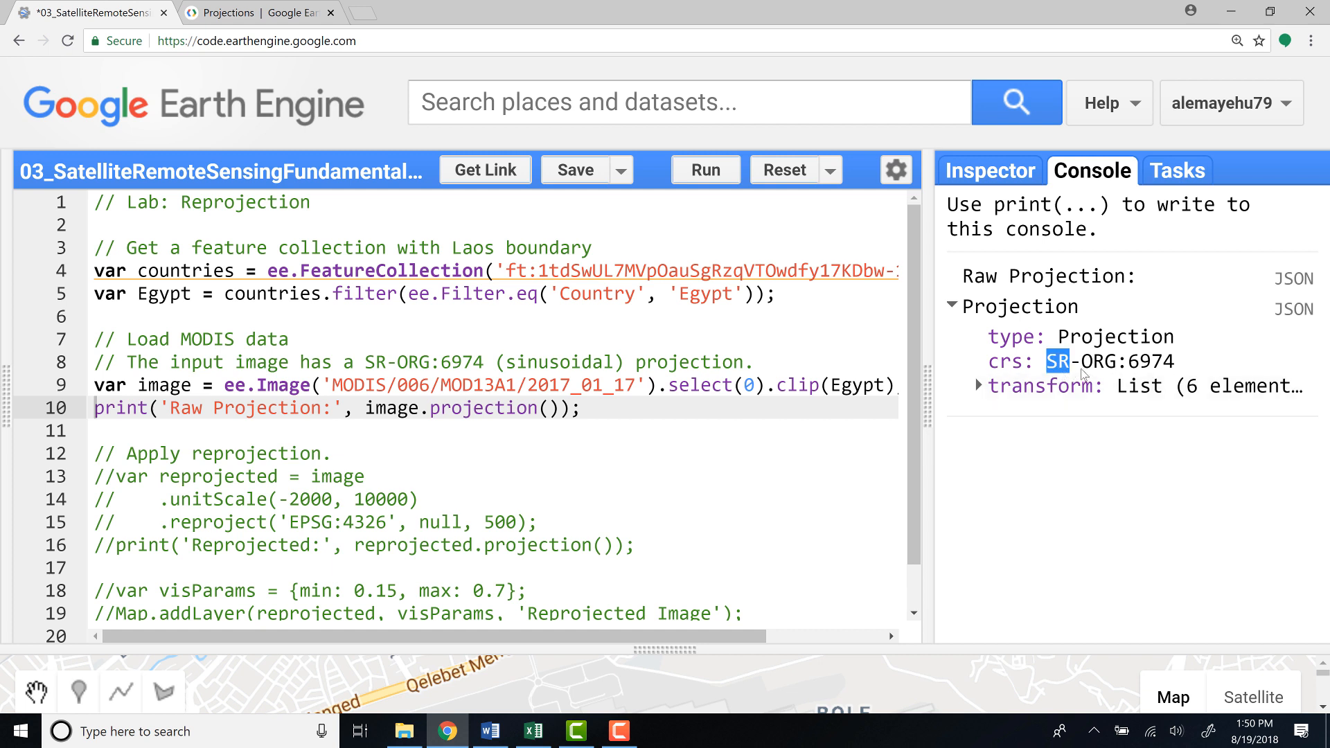
mouse_move(1095, 377)
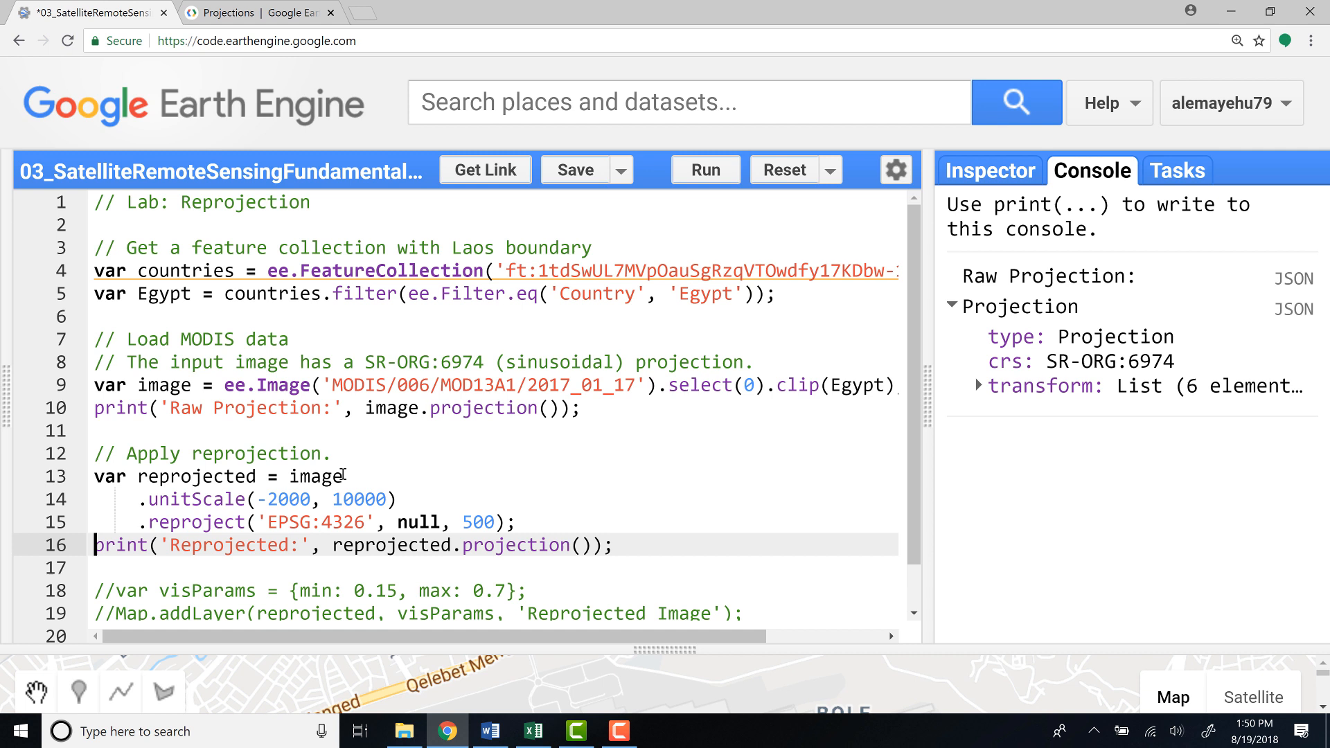
mouse_move(148, 502)
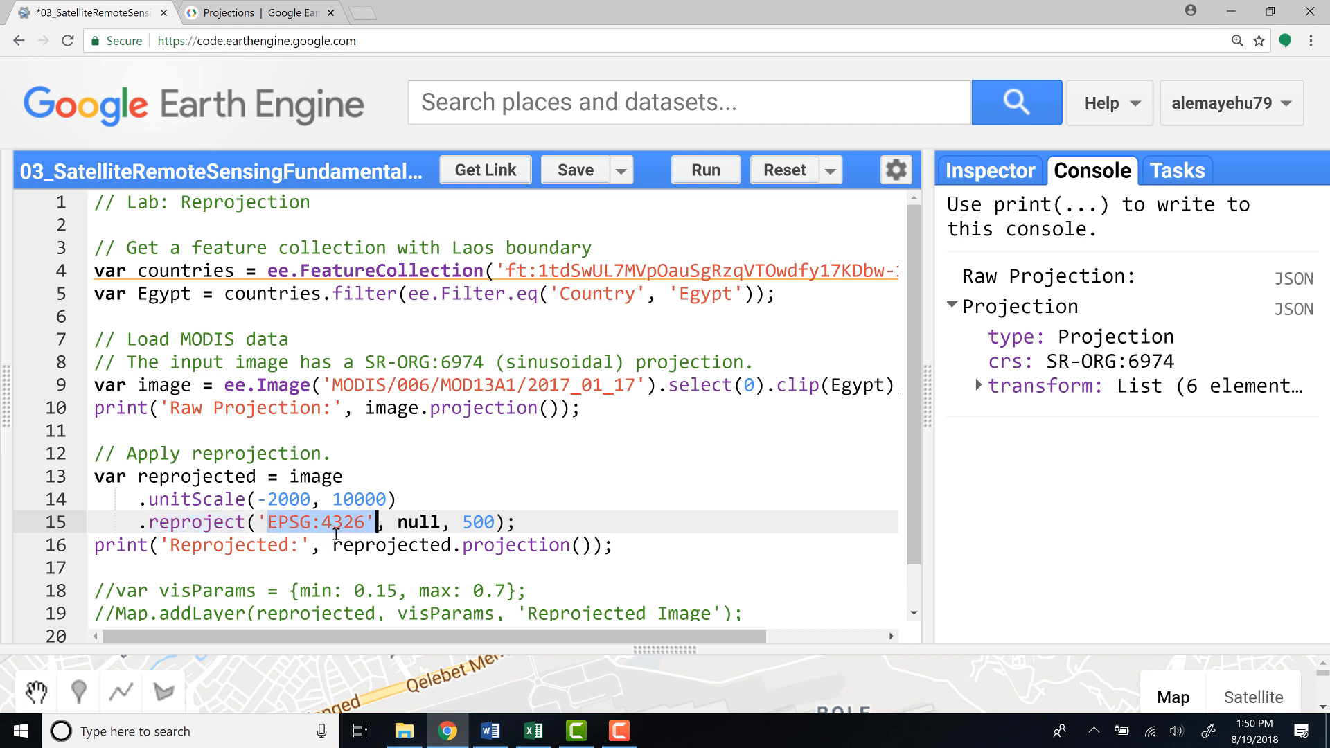
mouse_move(391, 531)
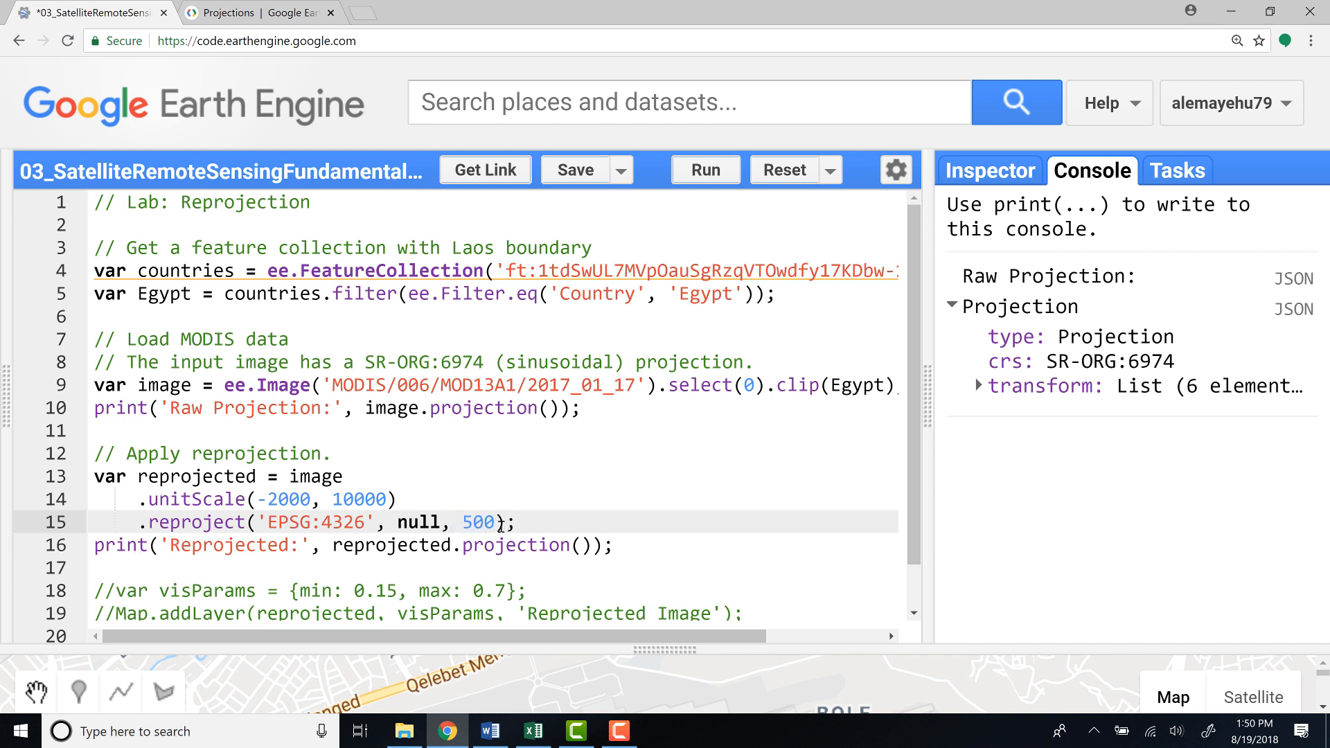
Uncomment the reproject block to EPSG:4326 at 500 m and its projection print line.
left_click_drag(136, 475, 509, 522)
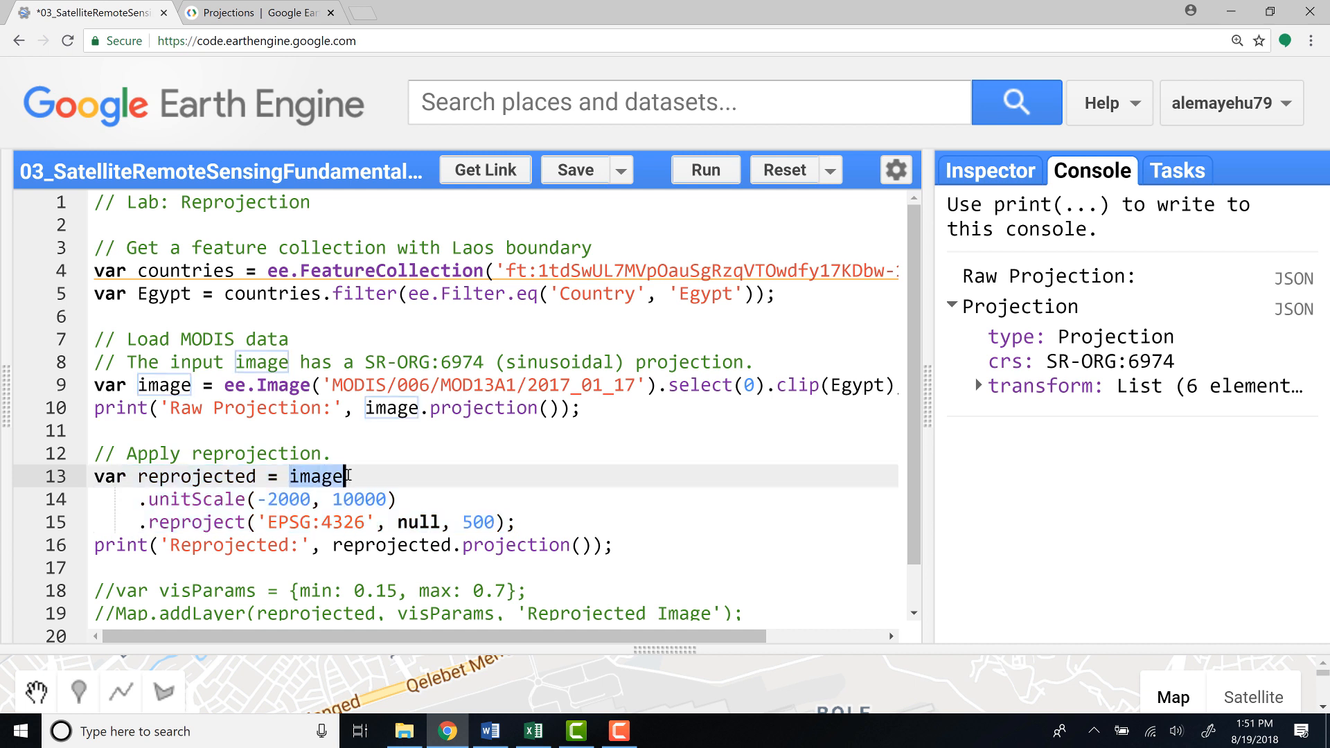
left_click(148, 499)
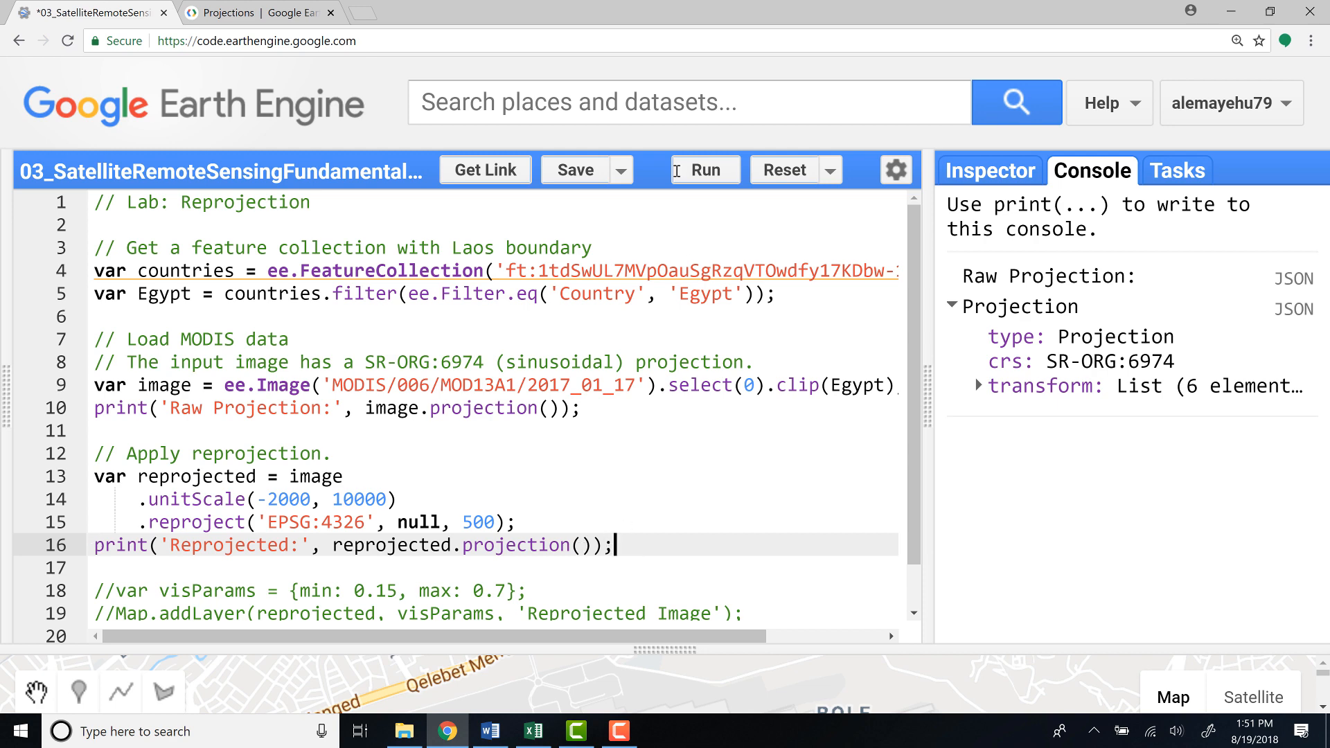
Run the script with reprojection enabled and check the raw projection entry.
left_click(705, 169)
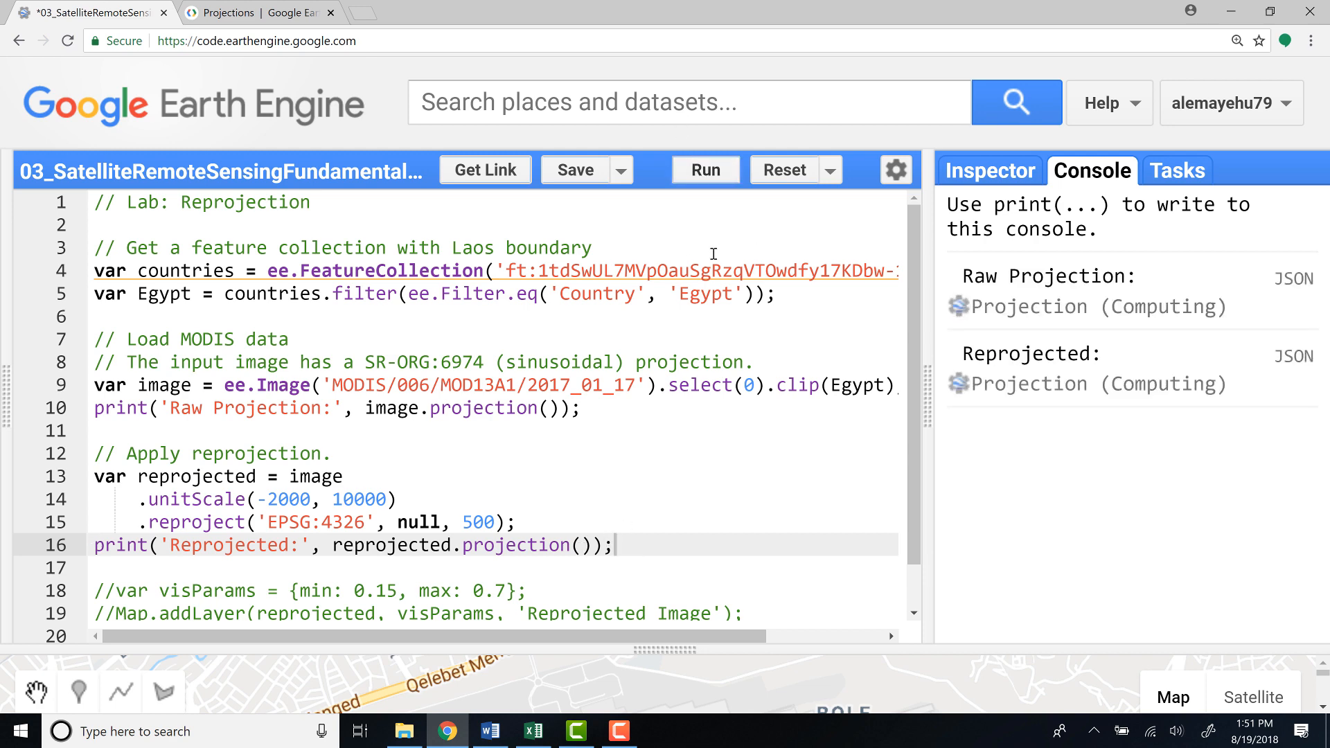
left_click(704, 169)
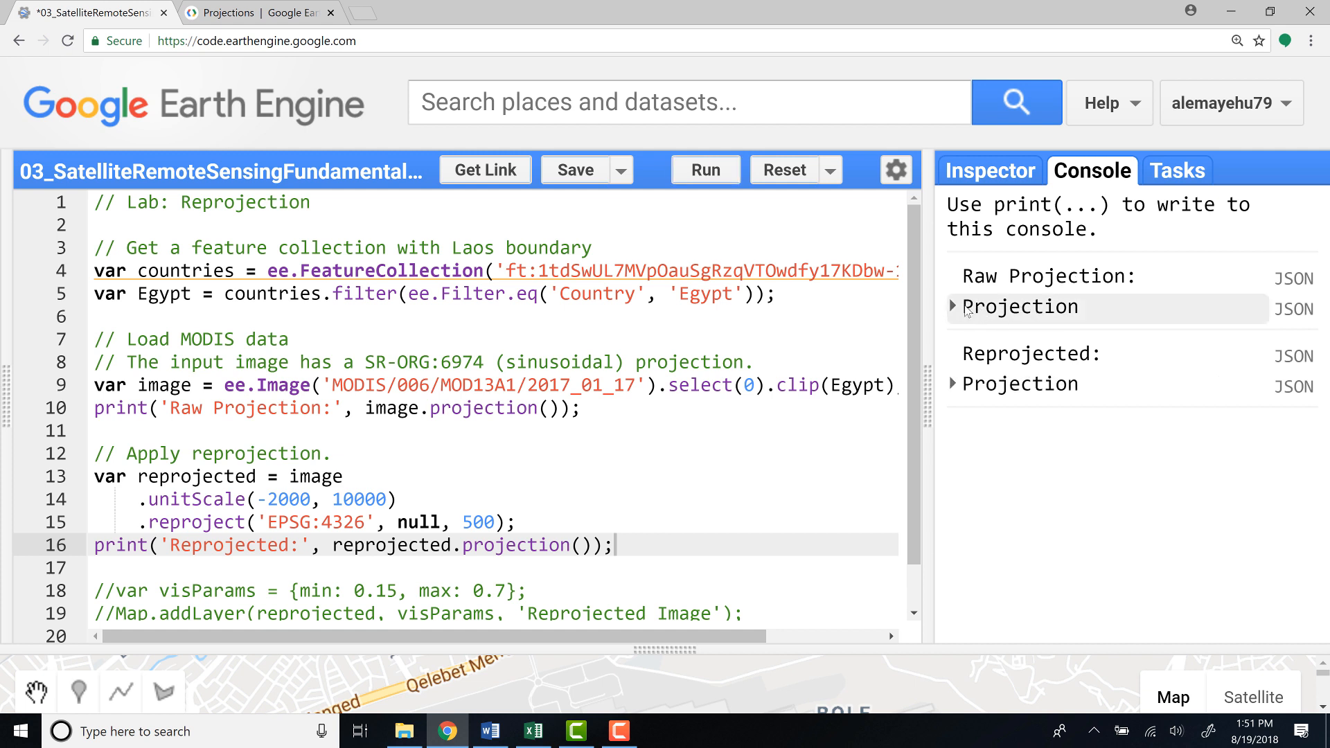
left_click(953, 307)
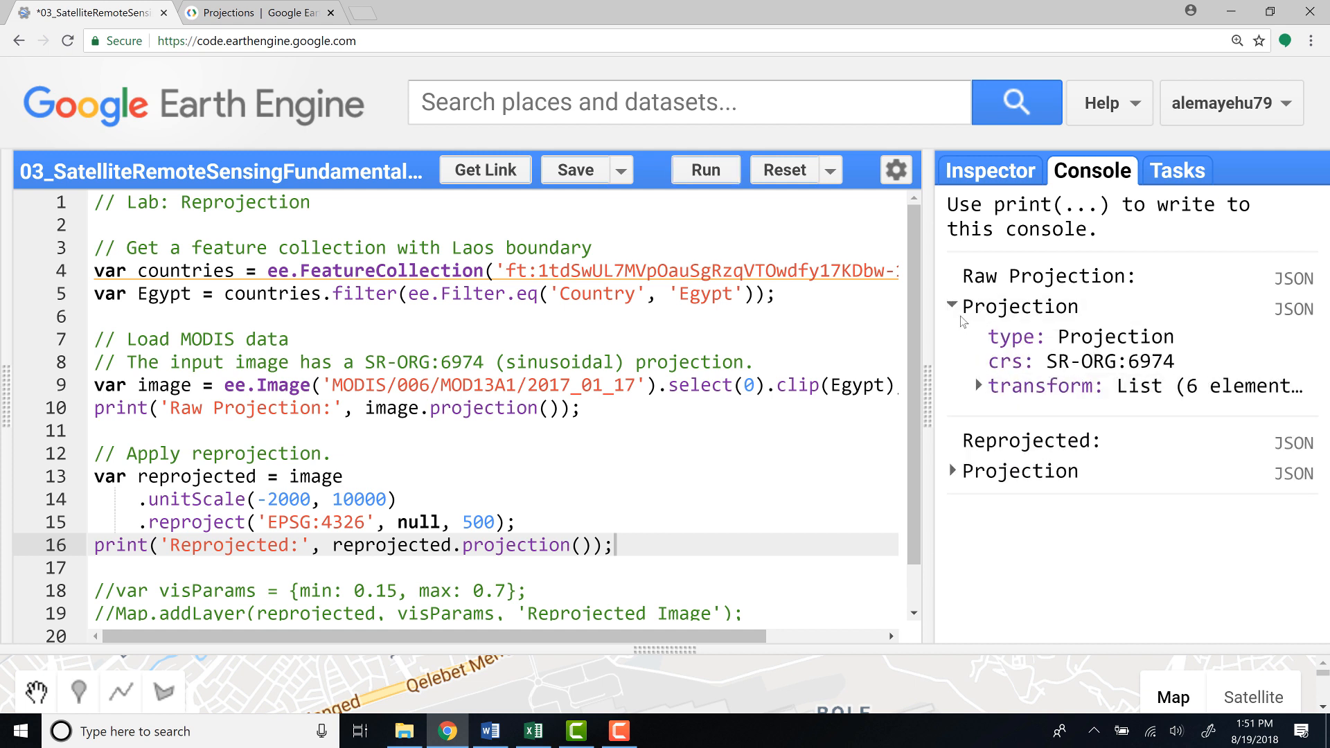
left_click(953, 306)
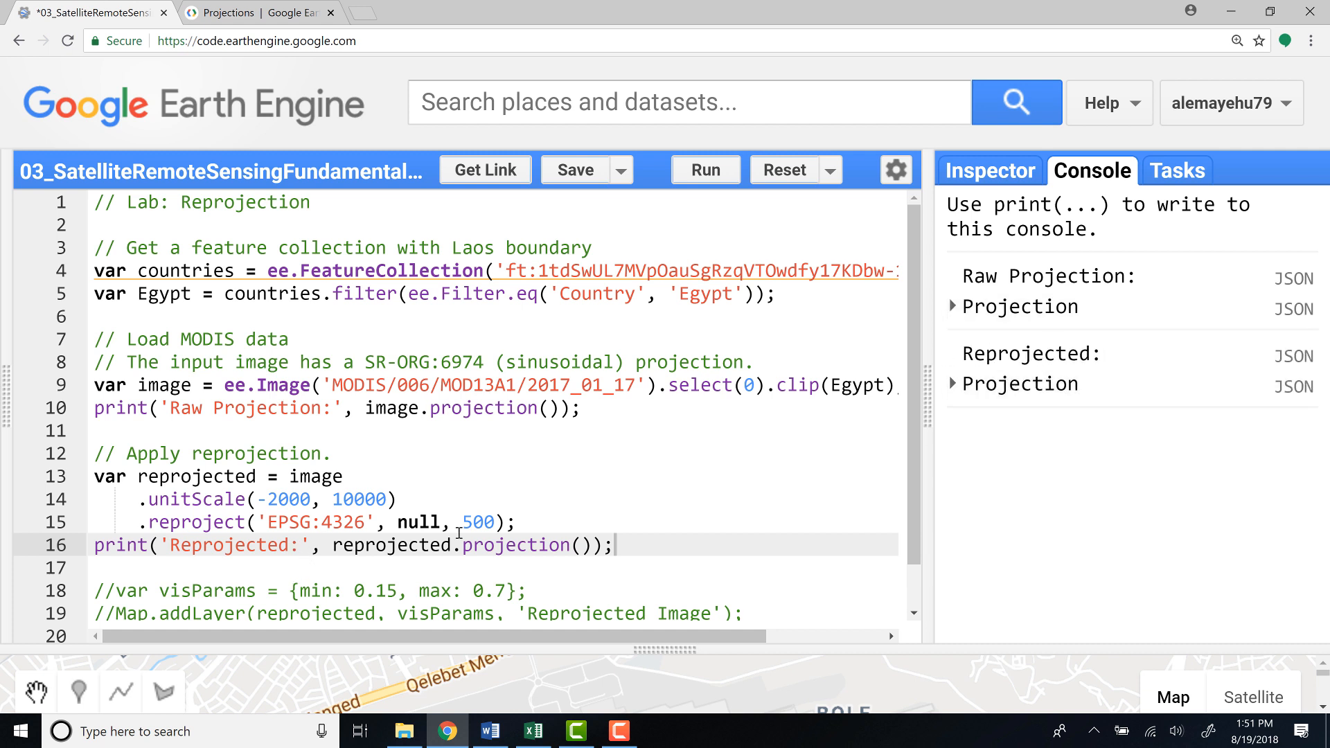
Inspect the reprojected projection's EPSG:4326 crs and its transform list.
left_click(955, 384)
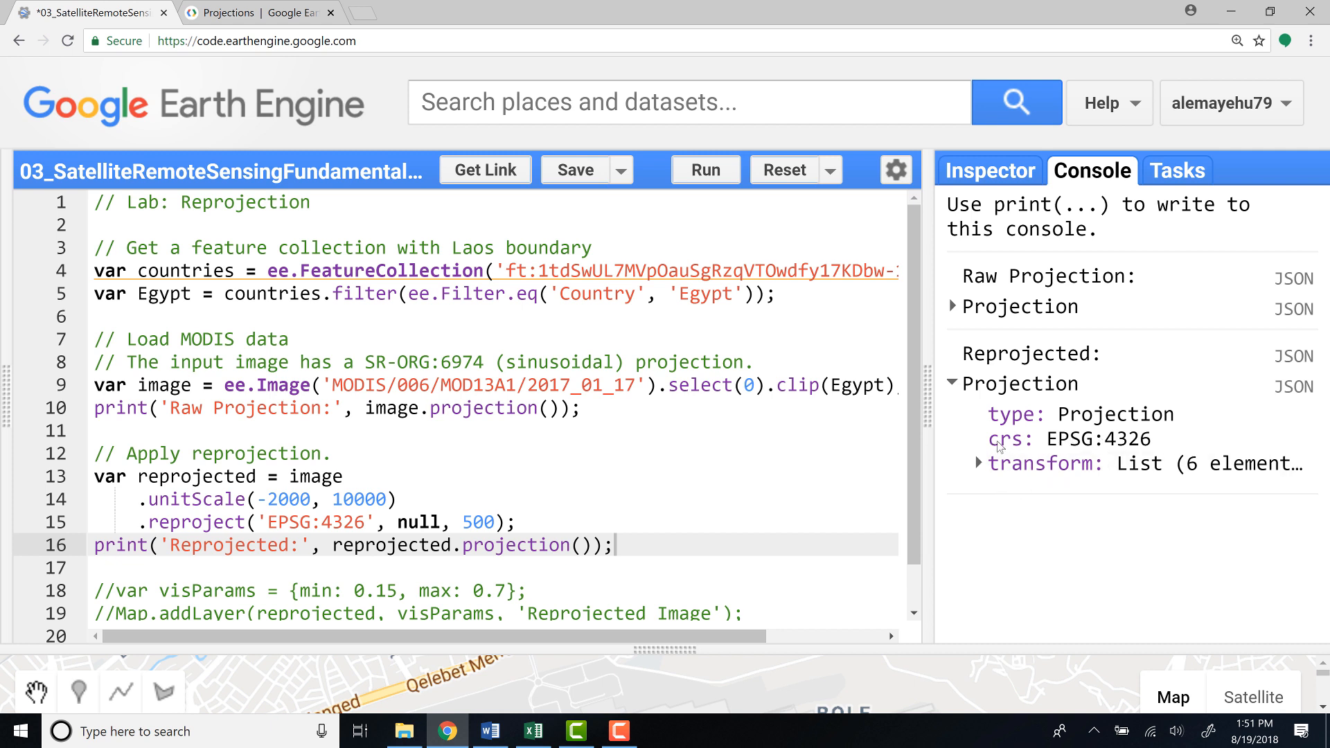
double_click(1079, 440)
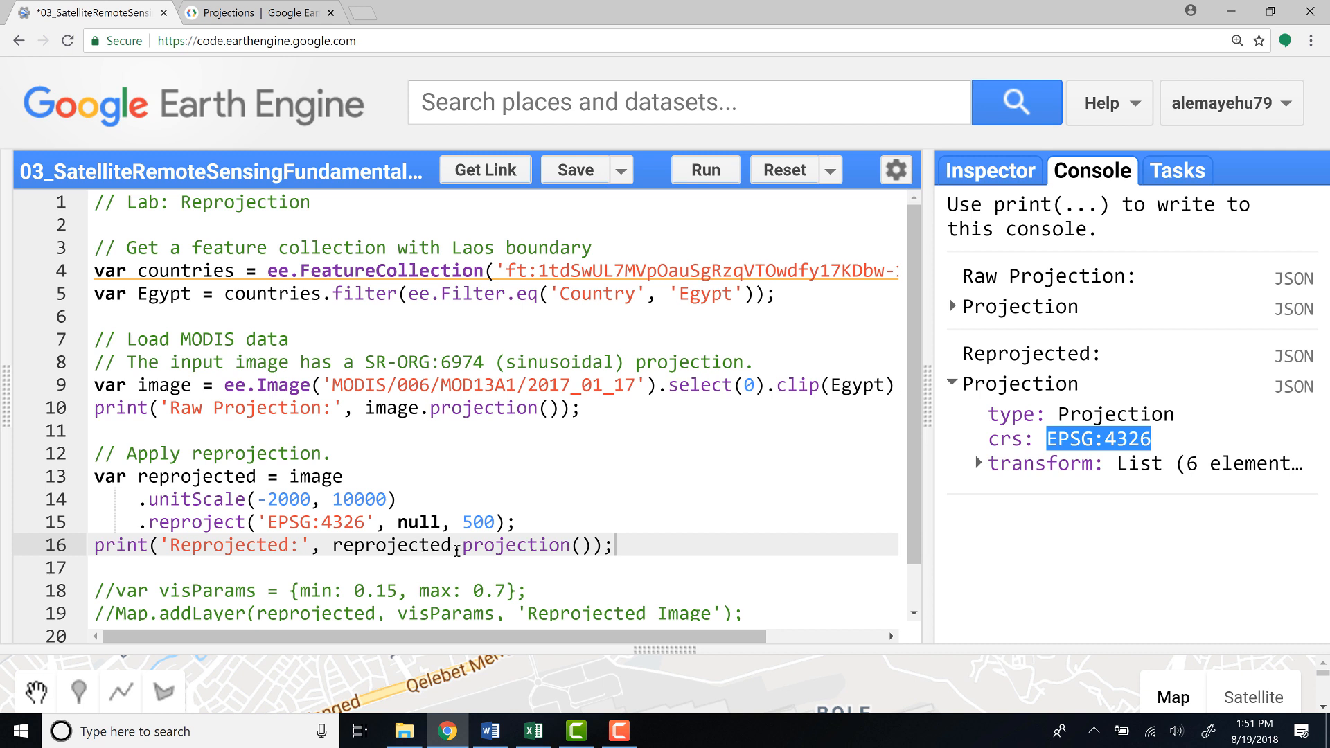
left_click(978, 465)
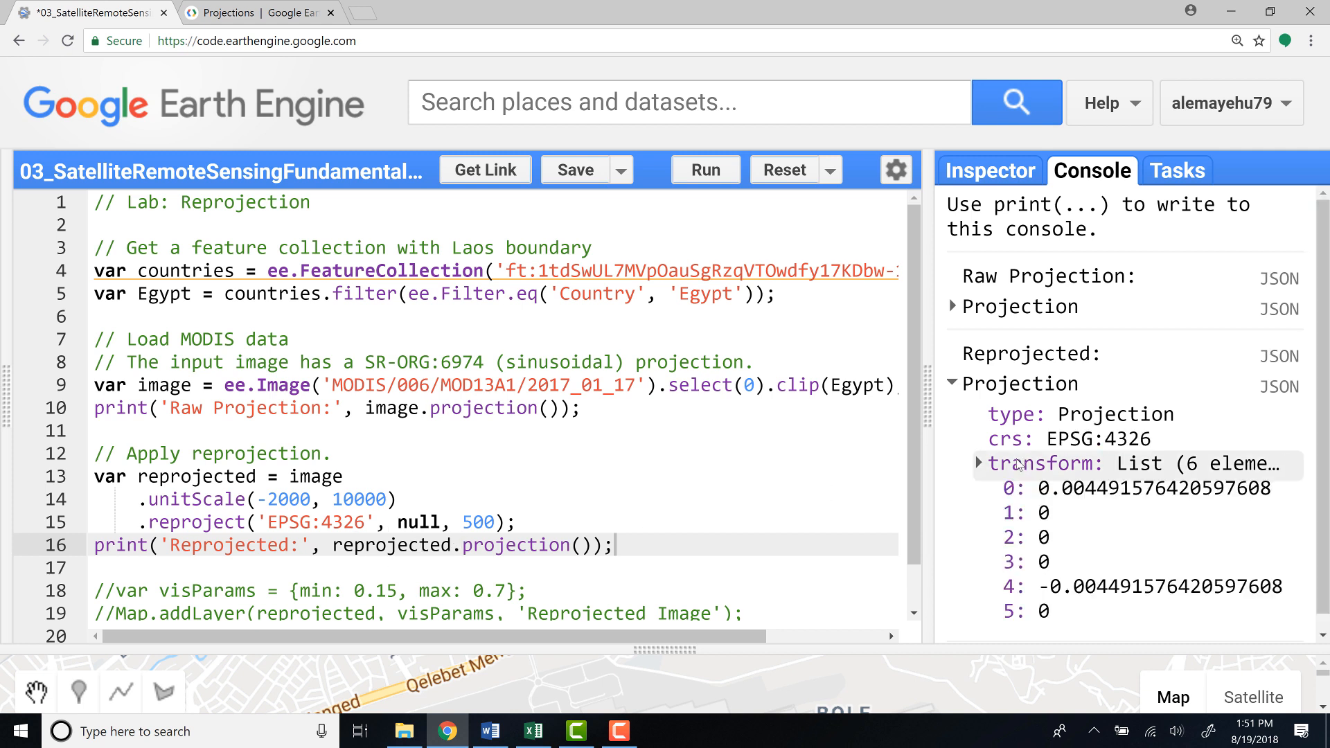
left_click(980, 464)
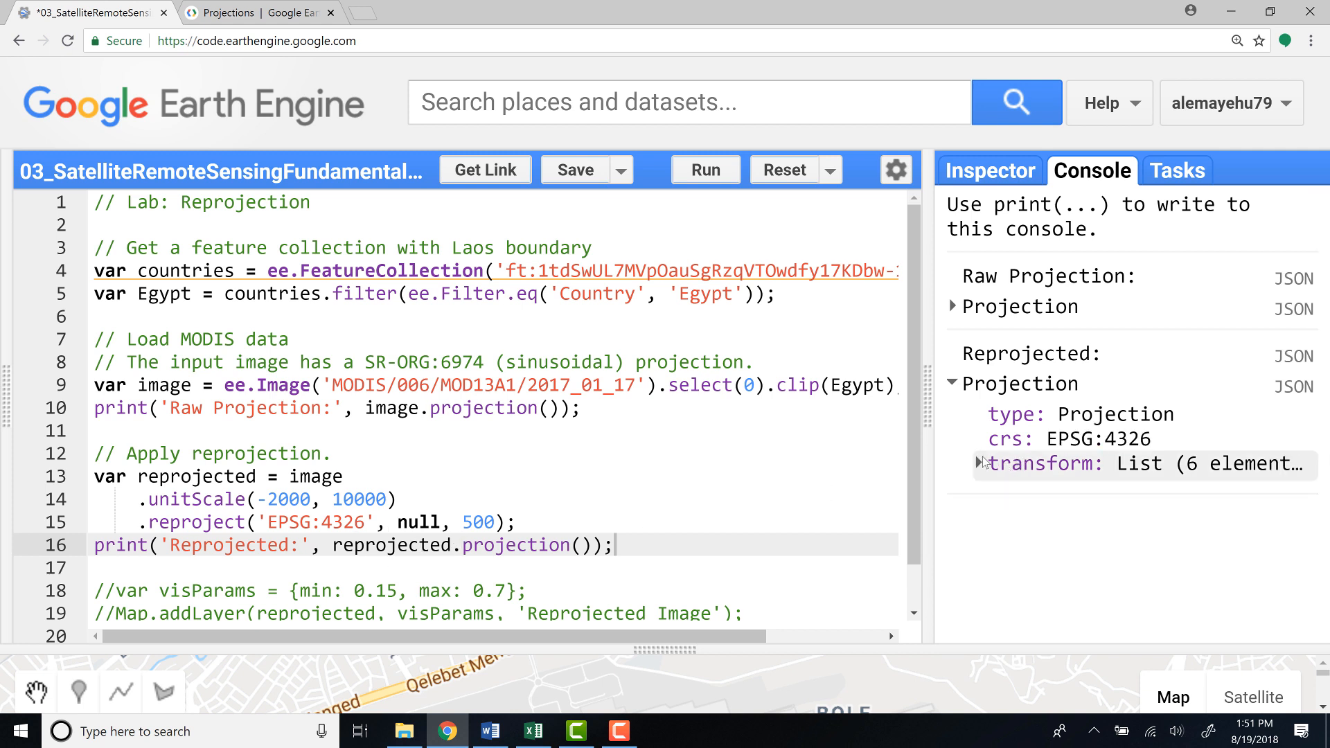
left_click(956, 383)
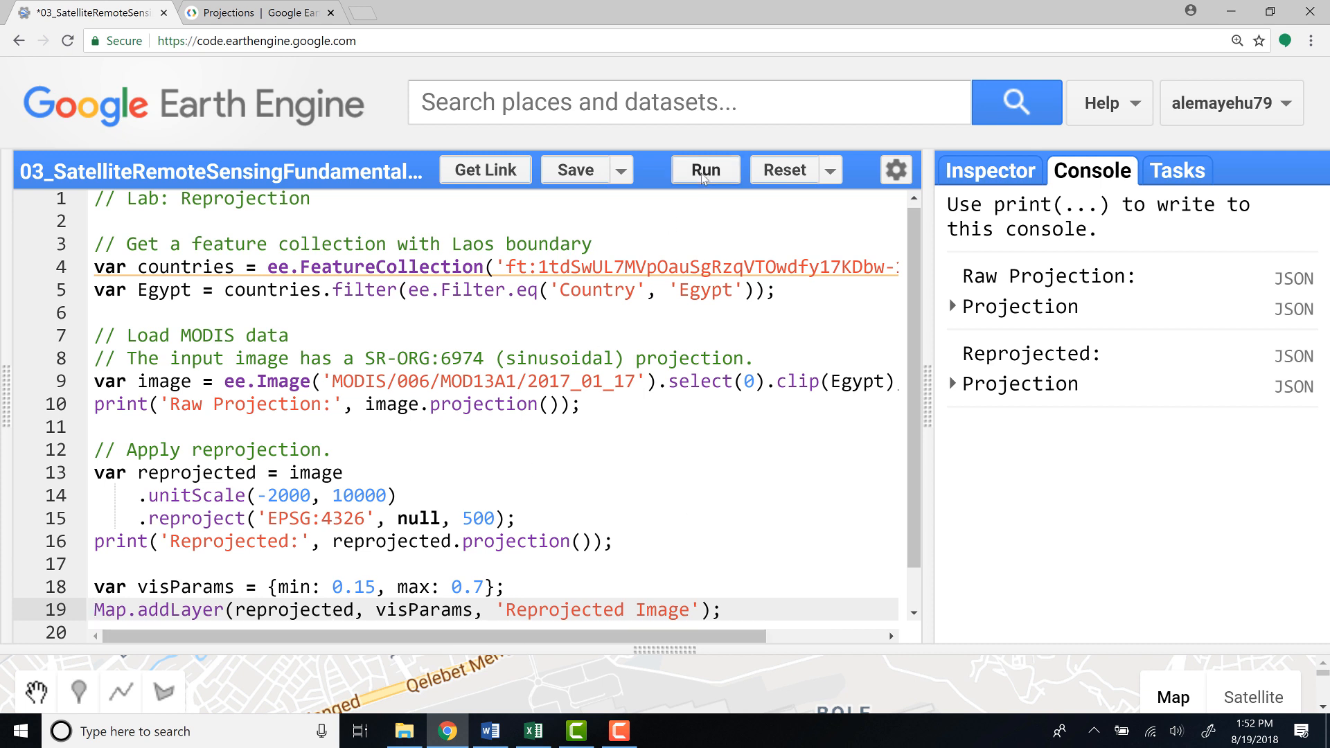
Run the script with the visParams, Map.addLayer and centerObject lines enabled.
left_click(704, 168)
type("Map.centerObject(Egypt, 6);")
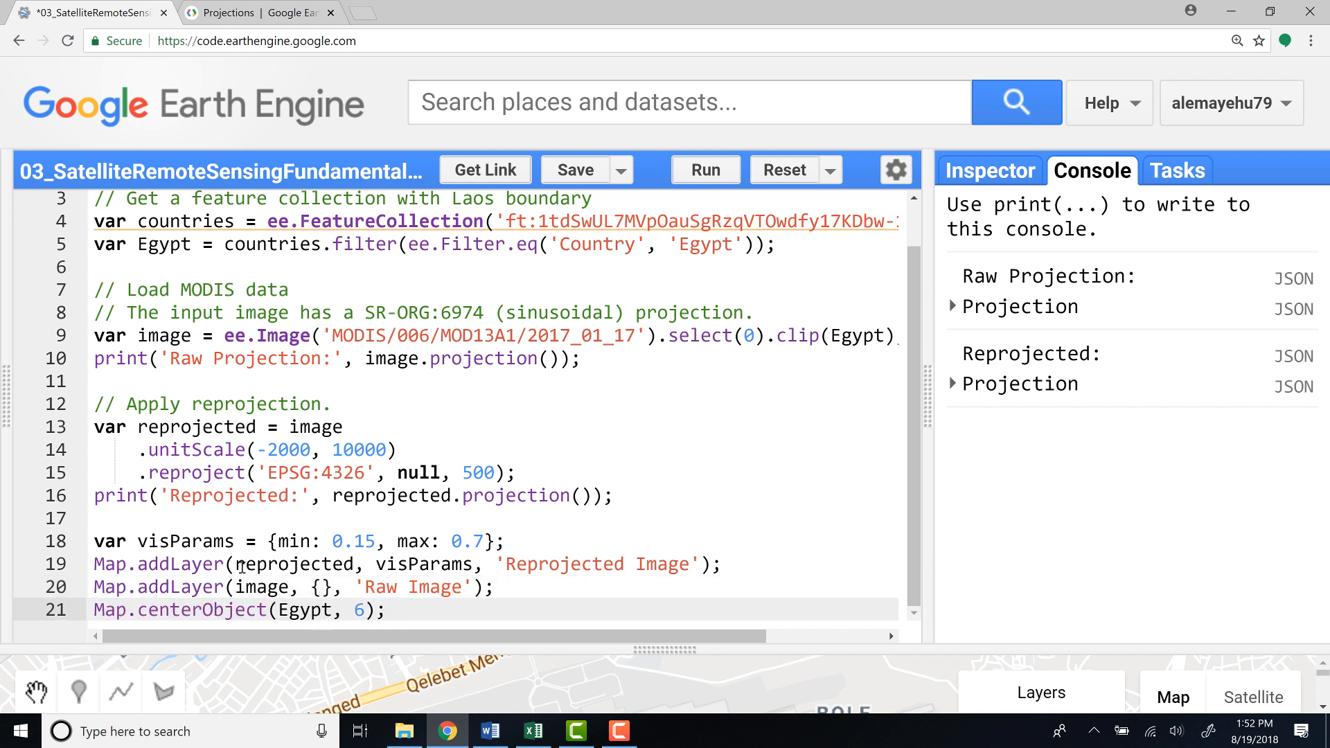
double_click(296, 564)
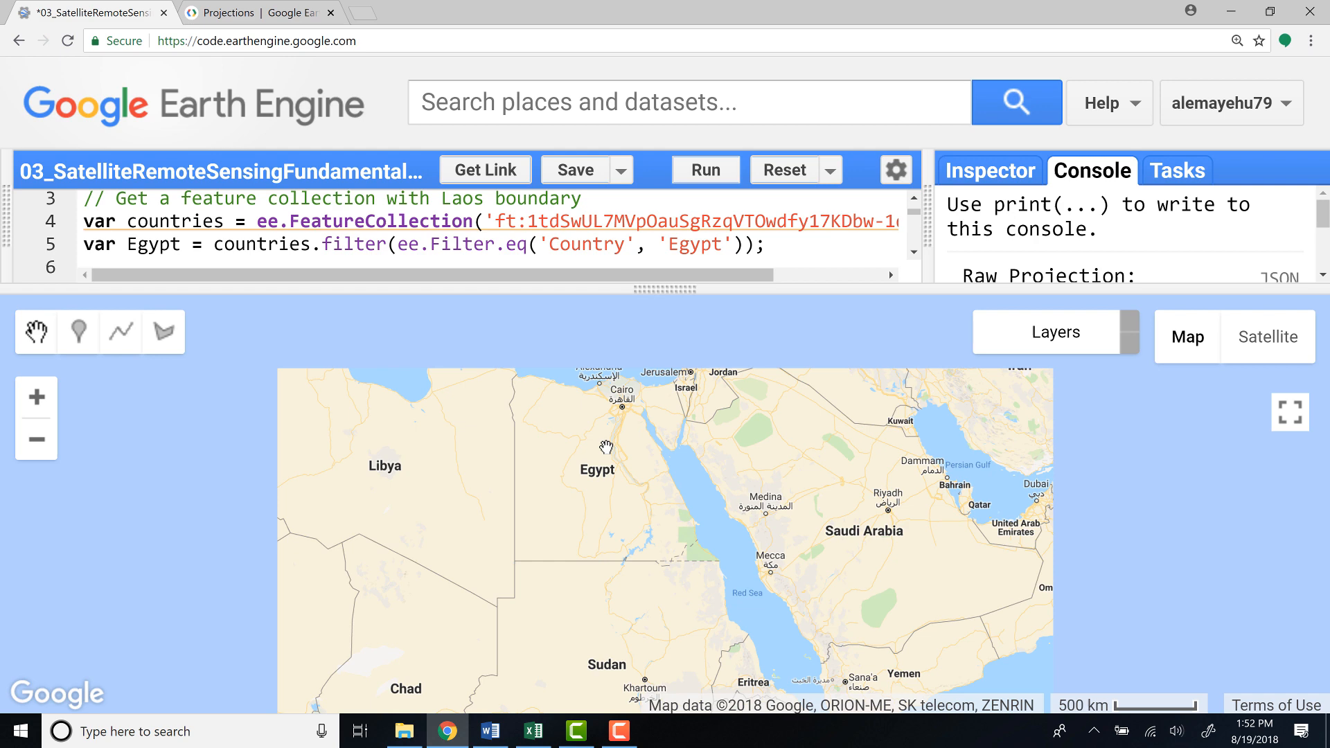
Check the raw and reprojected image layers in the map's Layers panel.
left_click(704, 169)
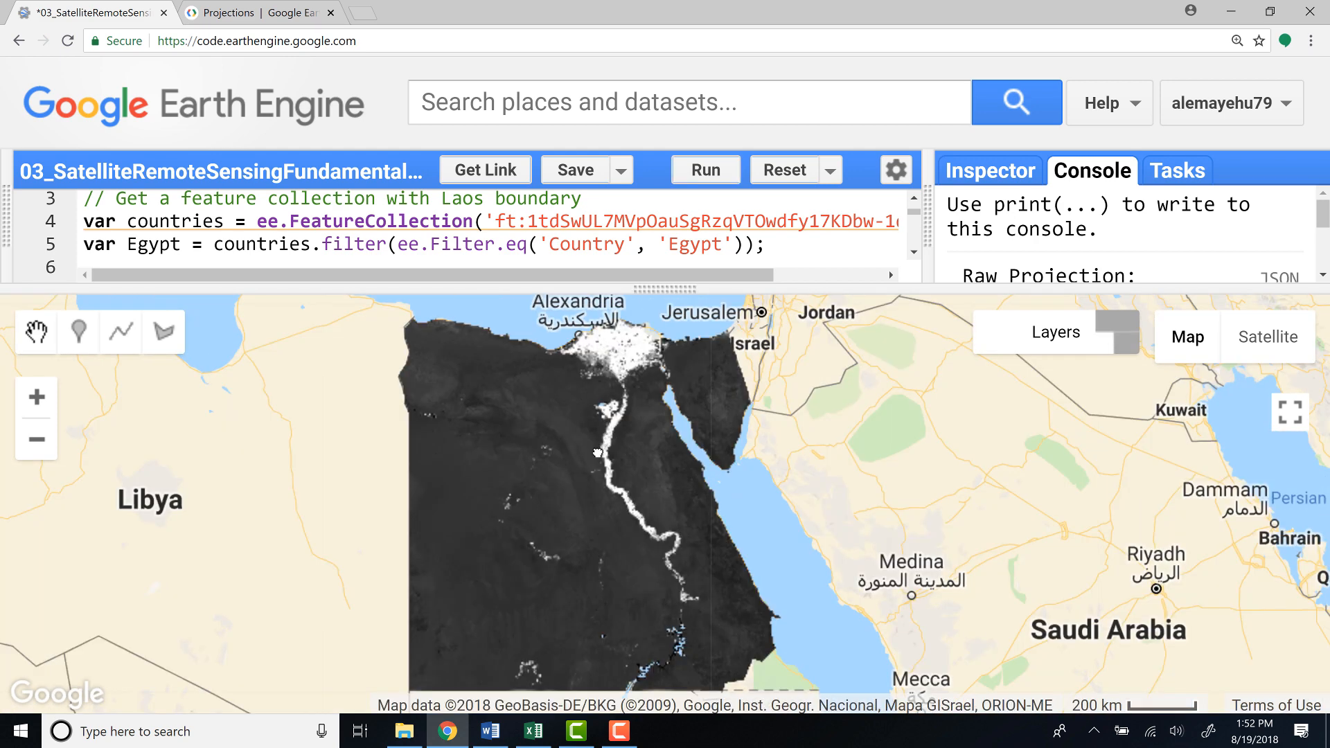
left_click(1056, 331)
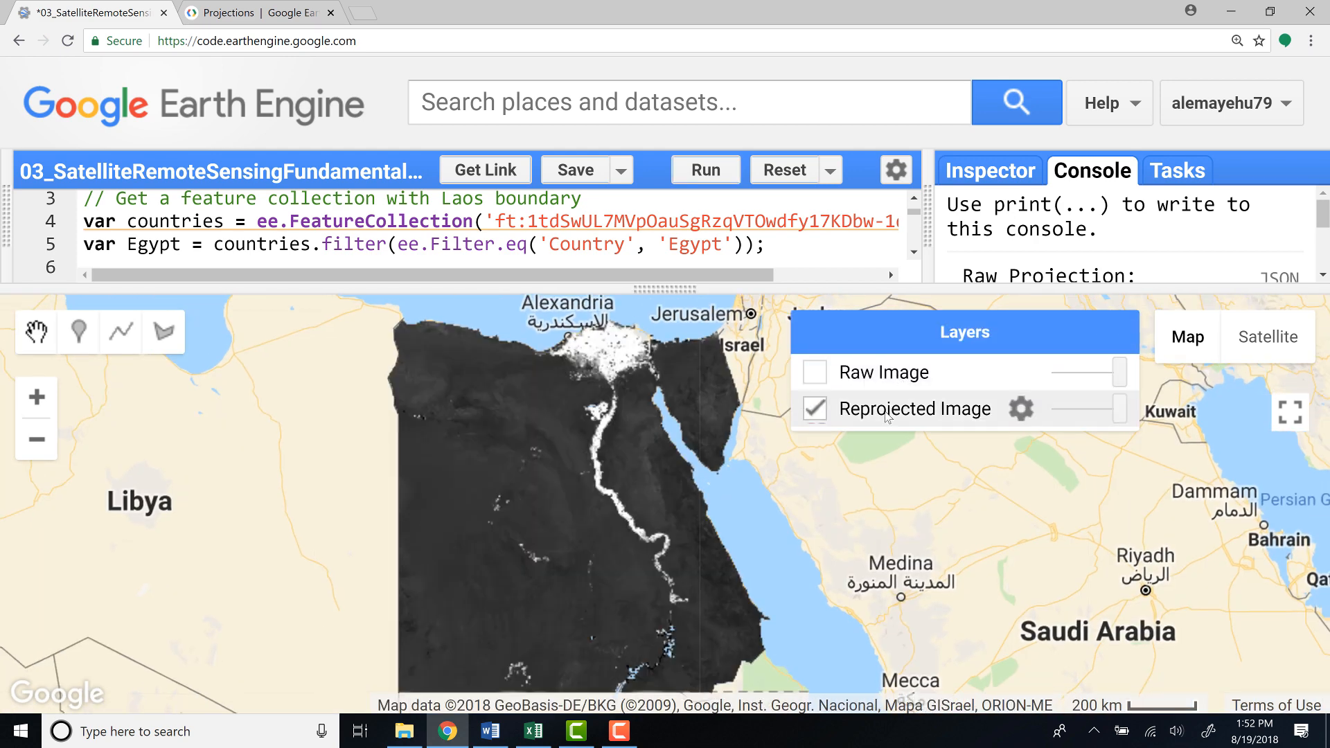
left_click(813, 371)
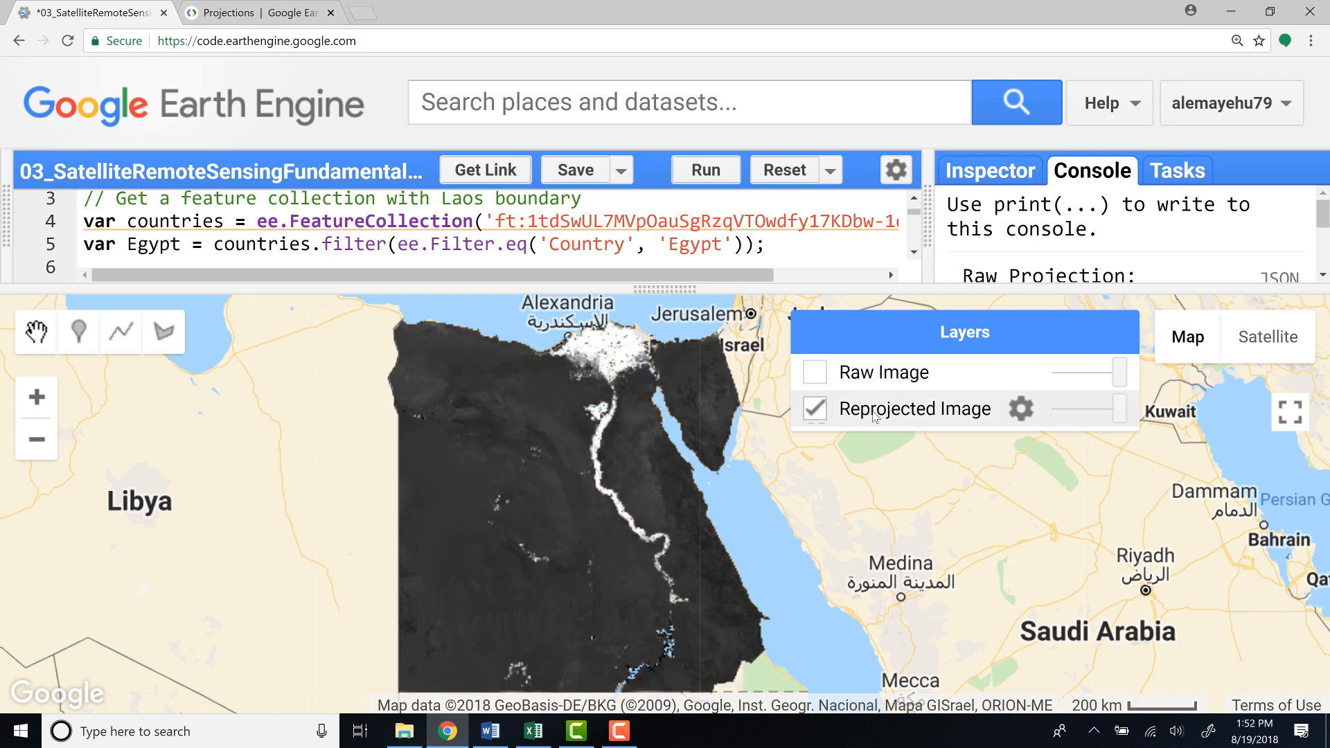
mouse_move(830, 316)
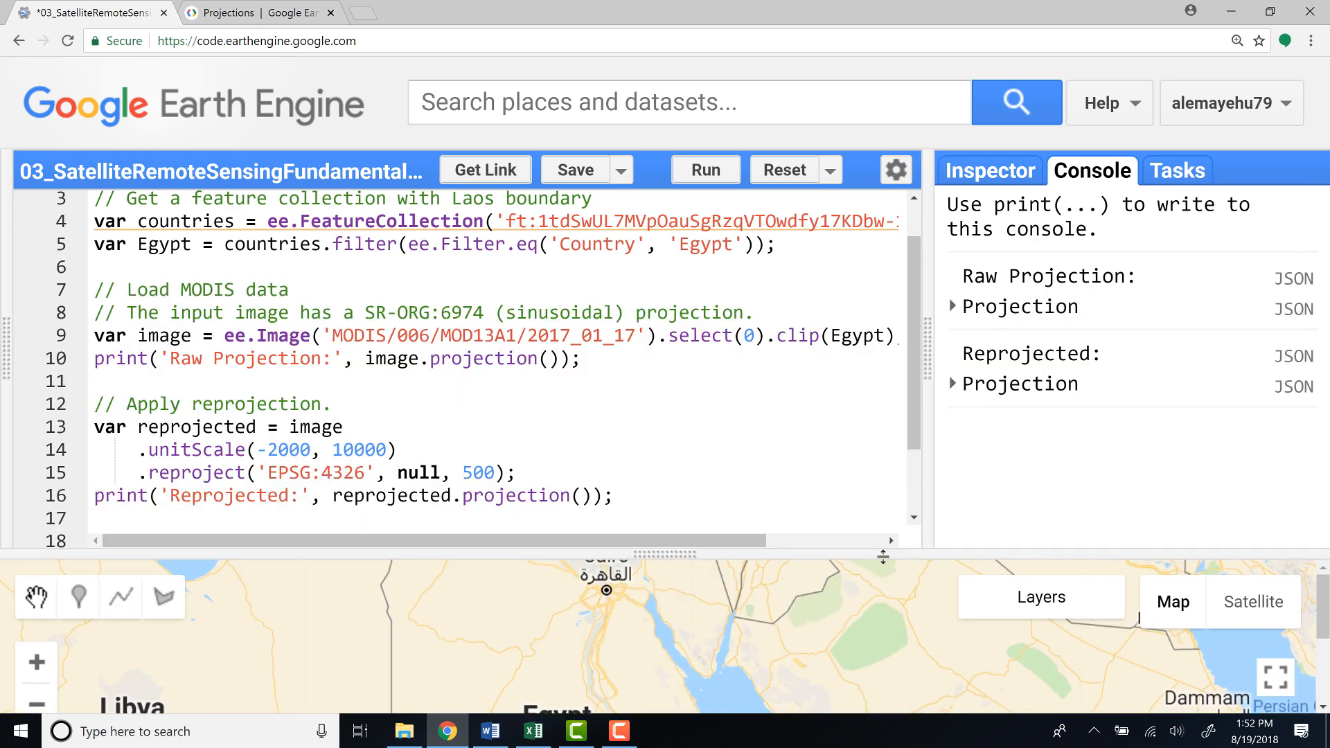
Expand the raw SR-ORG:6974 projection beside the reprojected EPSG:4326 one.
left_click(953, 306)
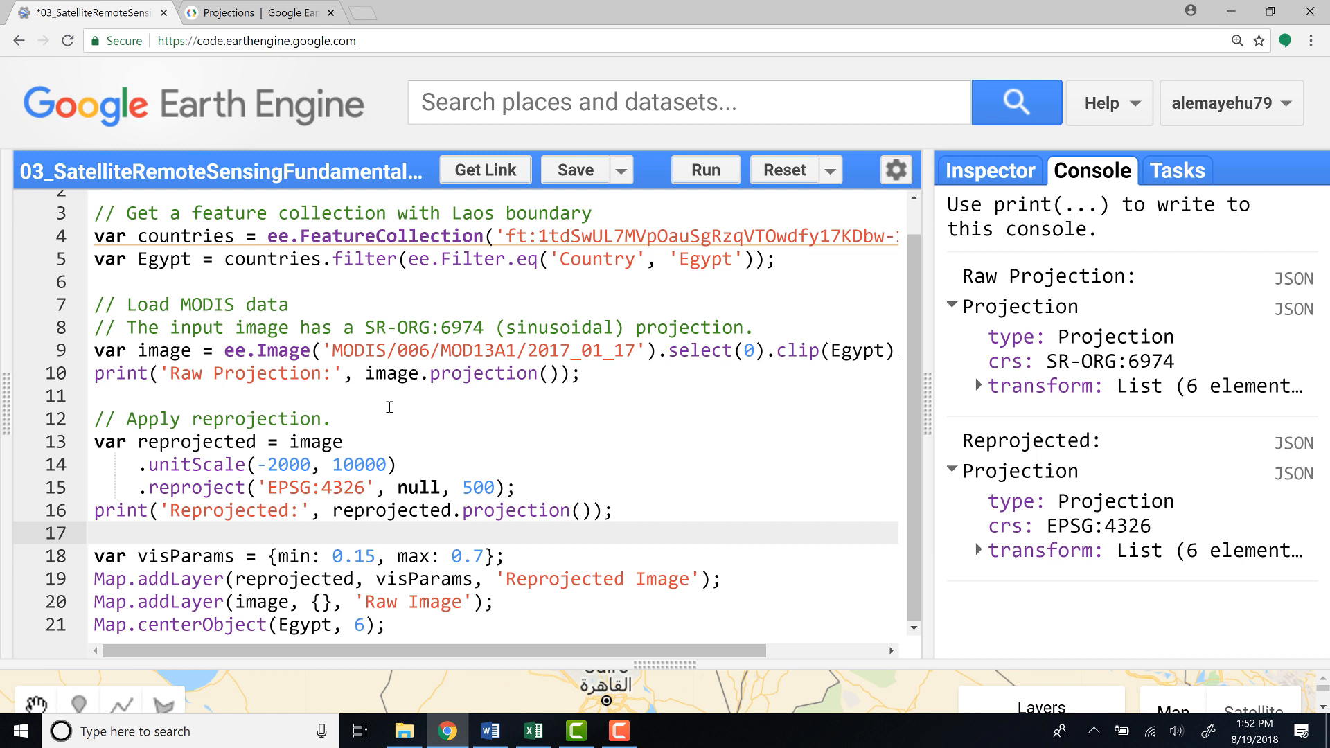
mouse_move(369, 410)
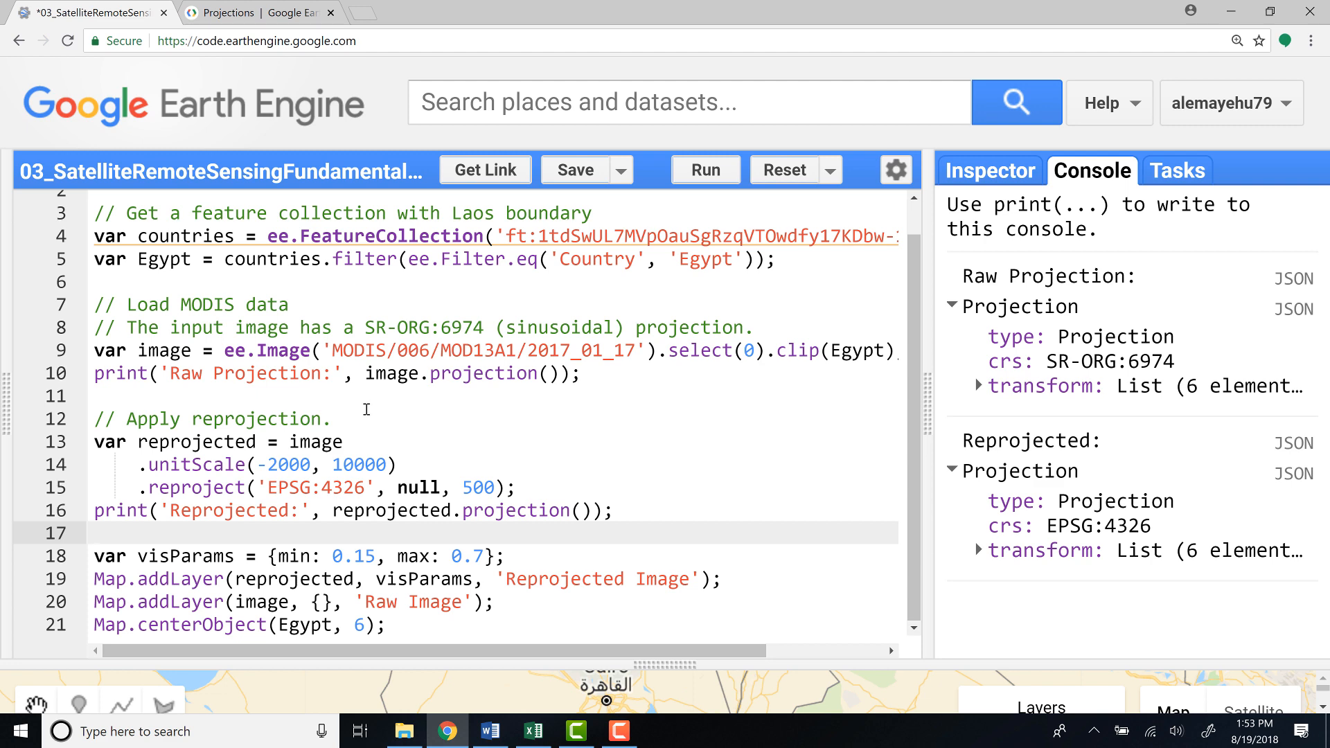
mouse_move(905, 667)
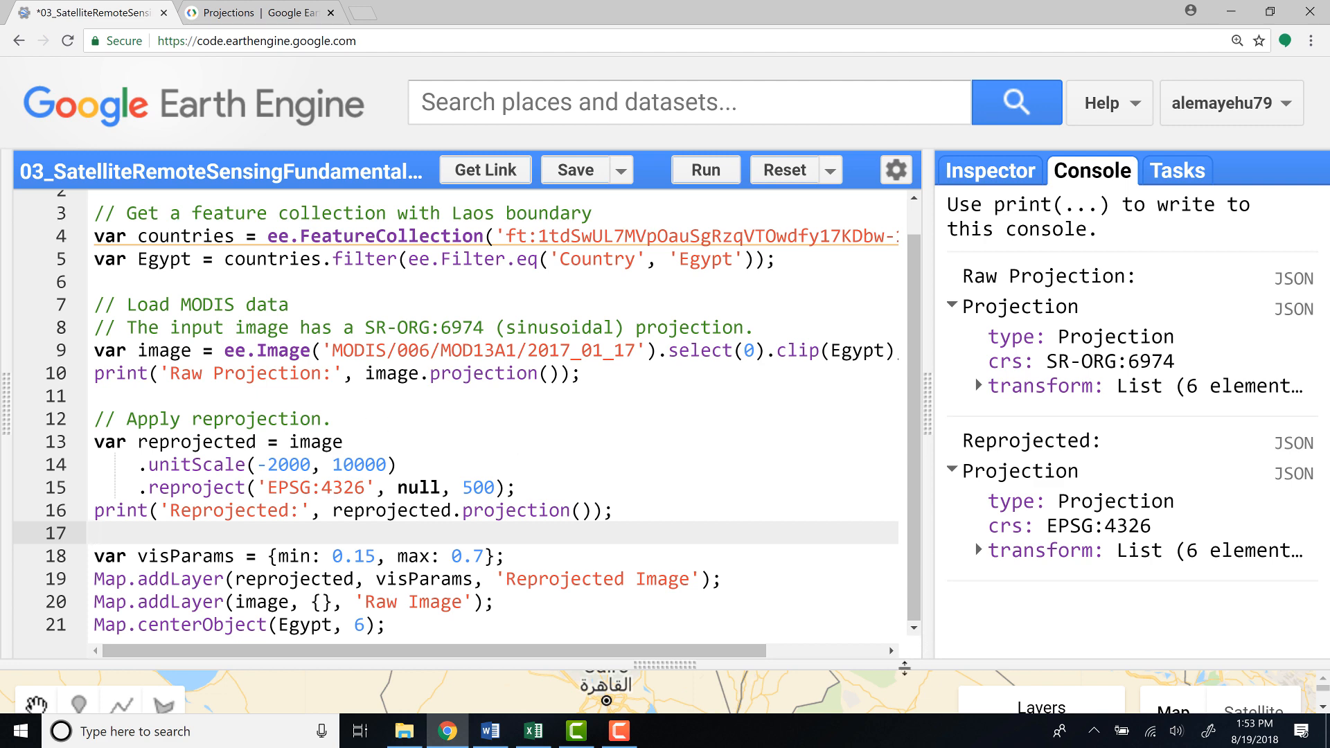